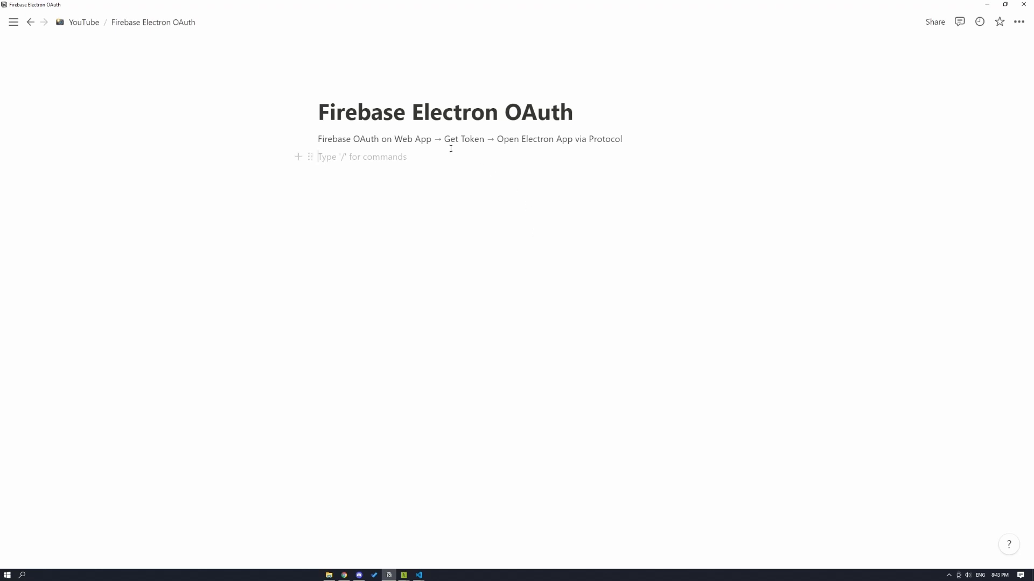
Navigate the Firebase console to the devtools project's web app SDK settings
left_click(484, 139)
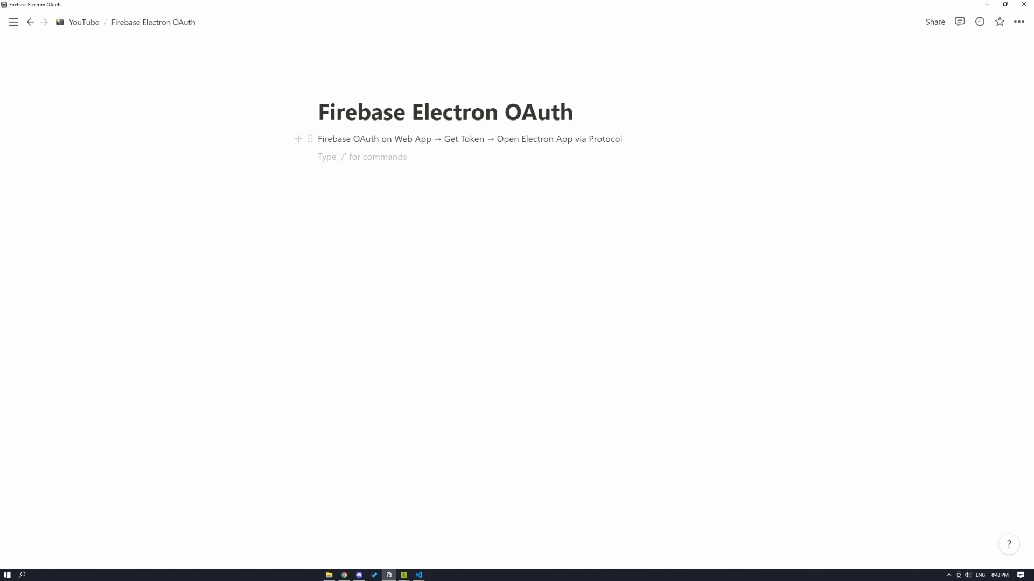
mouse_move(683, 247)
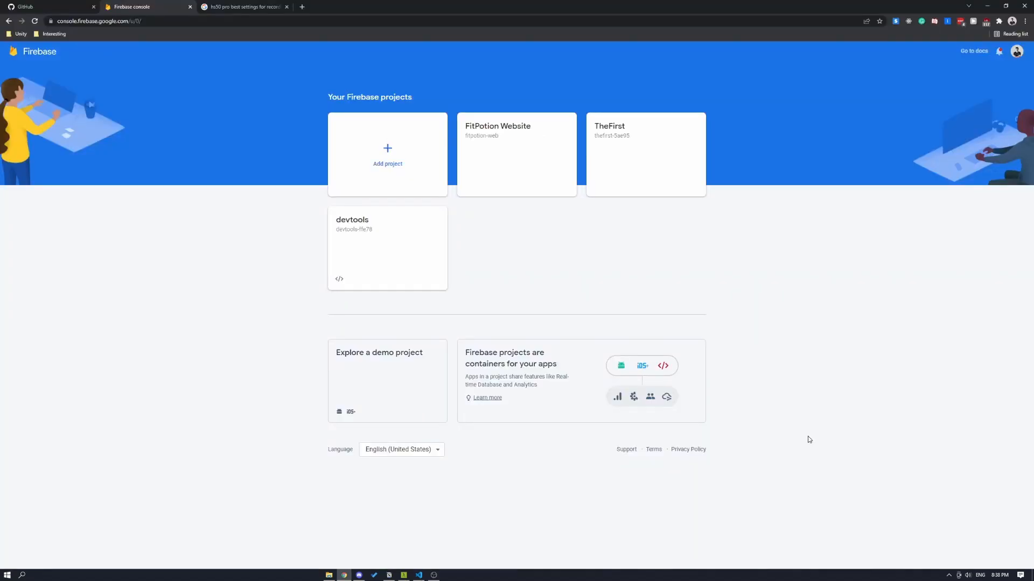
mouse_move(821, 448)
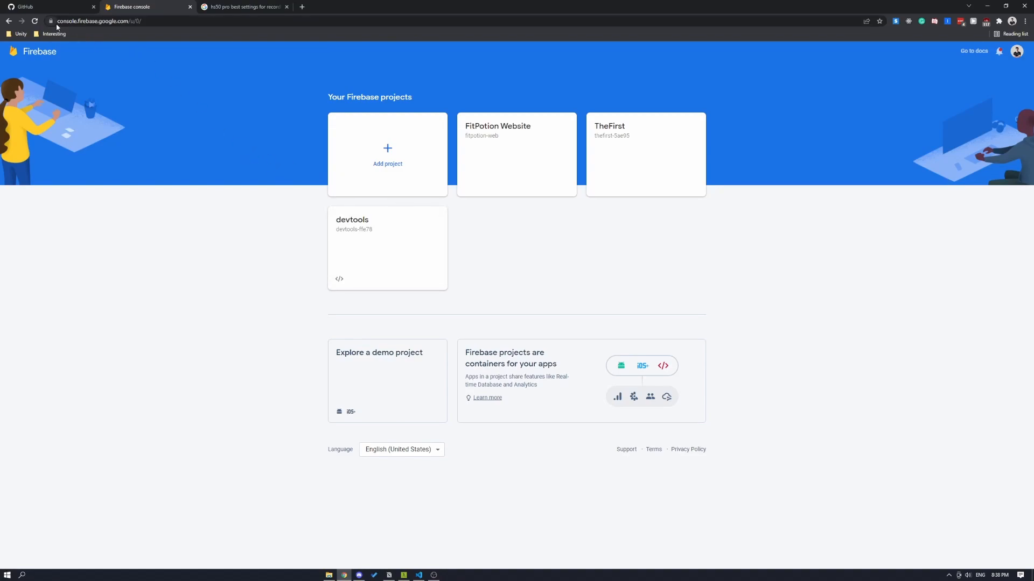
left_click(99, 20)
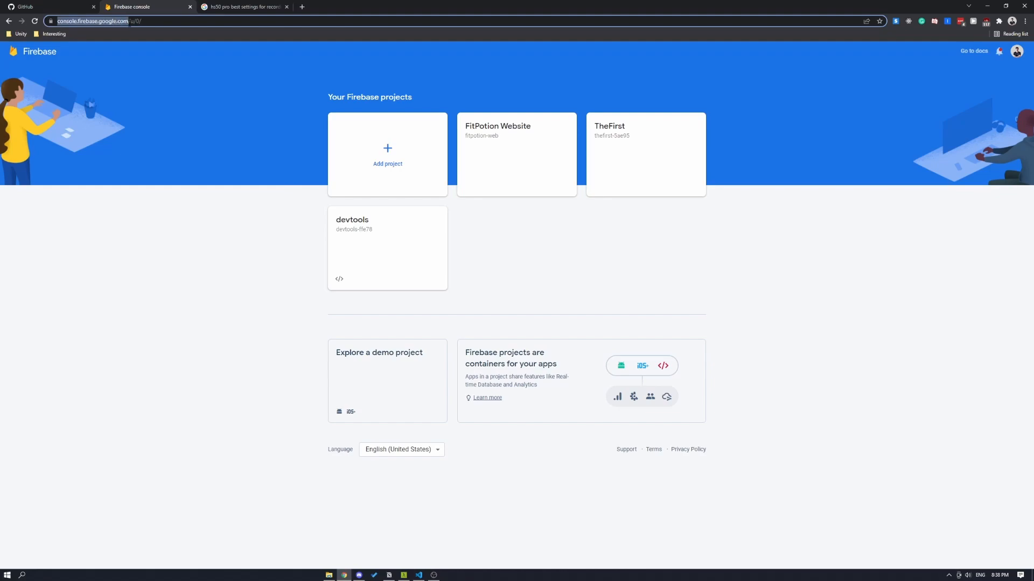
left_click(386, 248)
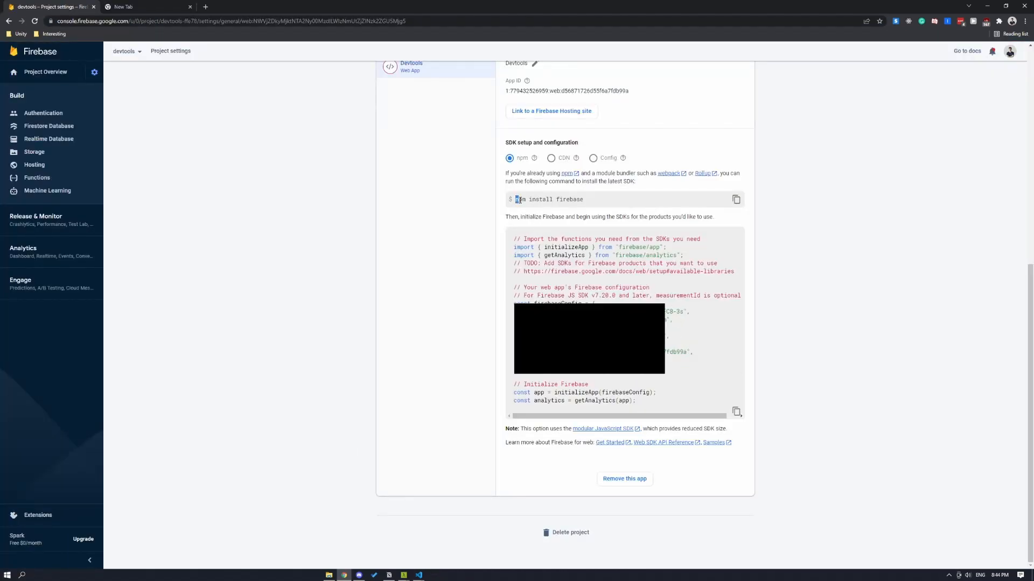
Select the npm install firebase command, copy the config snippet, then switch to the web app code
triple_click(550, 199)
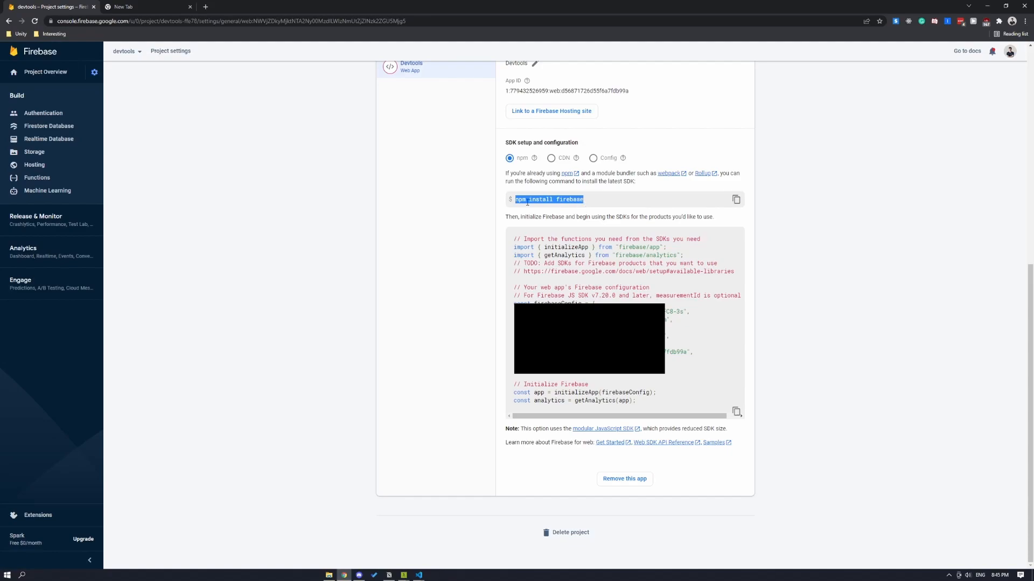
left_click(508, 244)
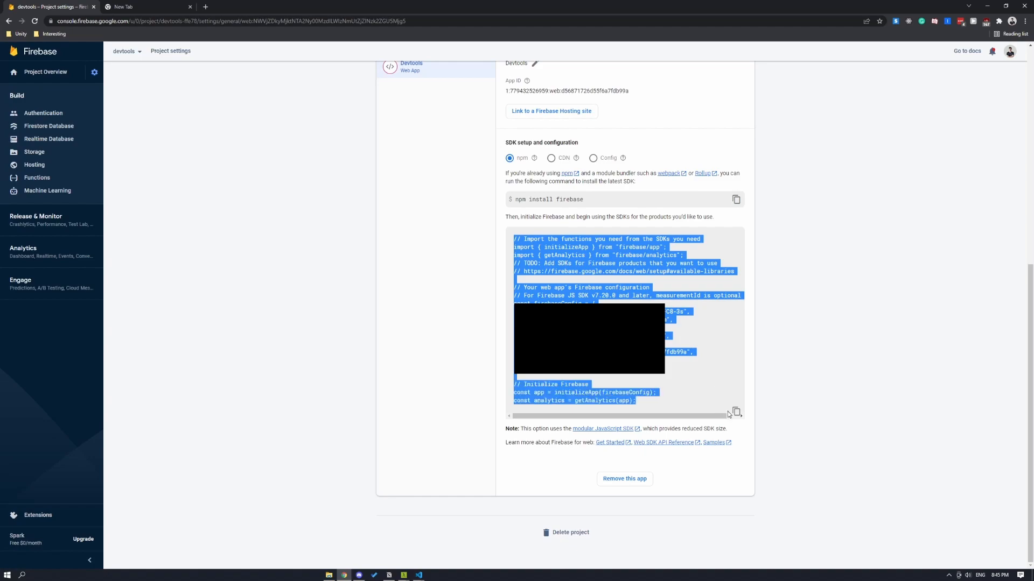
left_click(810, 434)
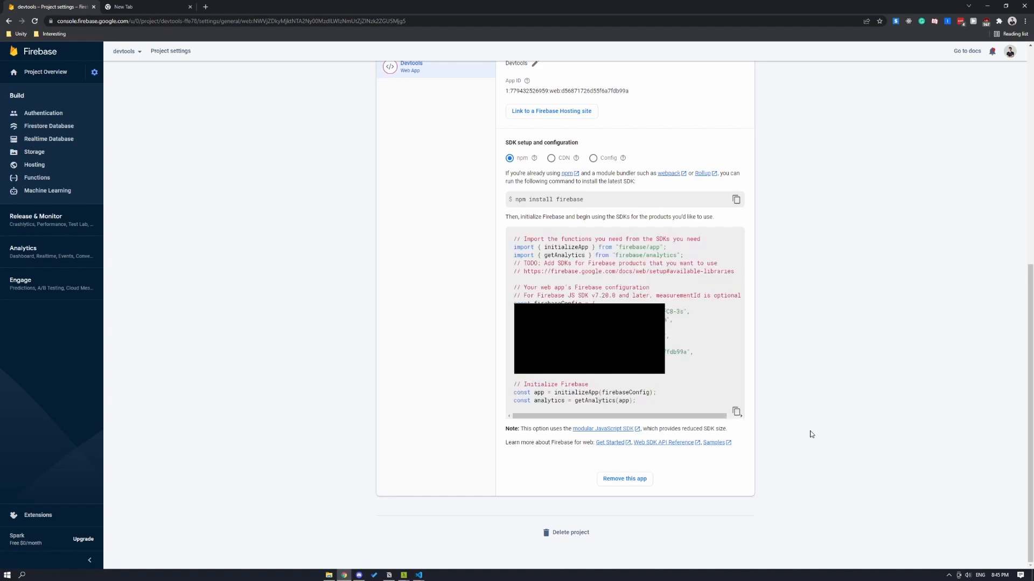
left_click(418, 575)
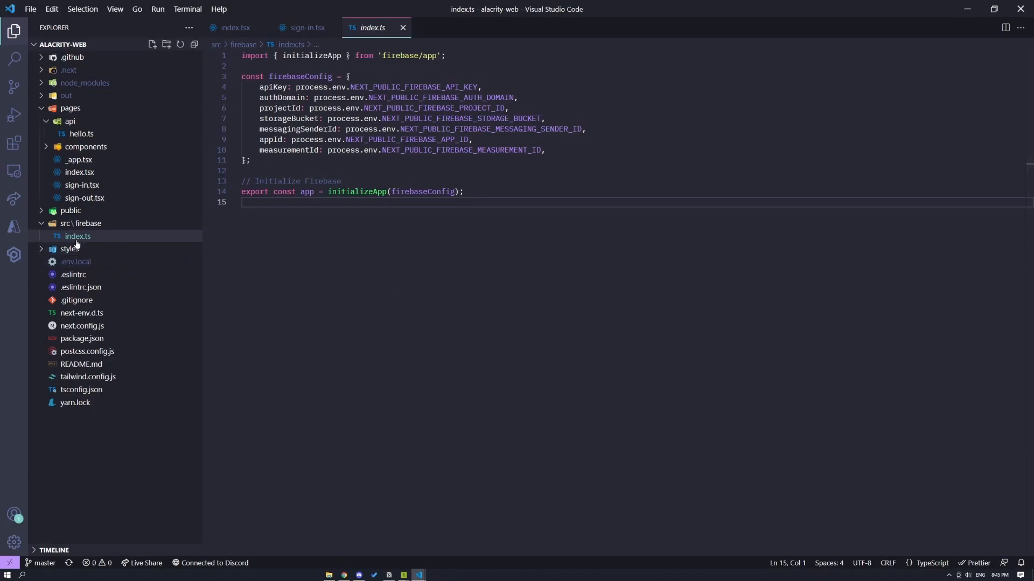
mouse_move(109, 224)
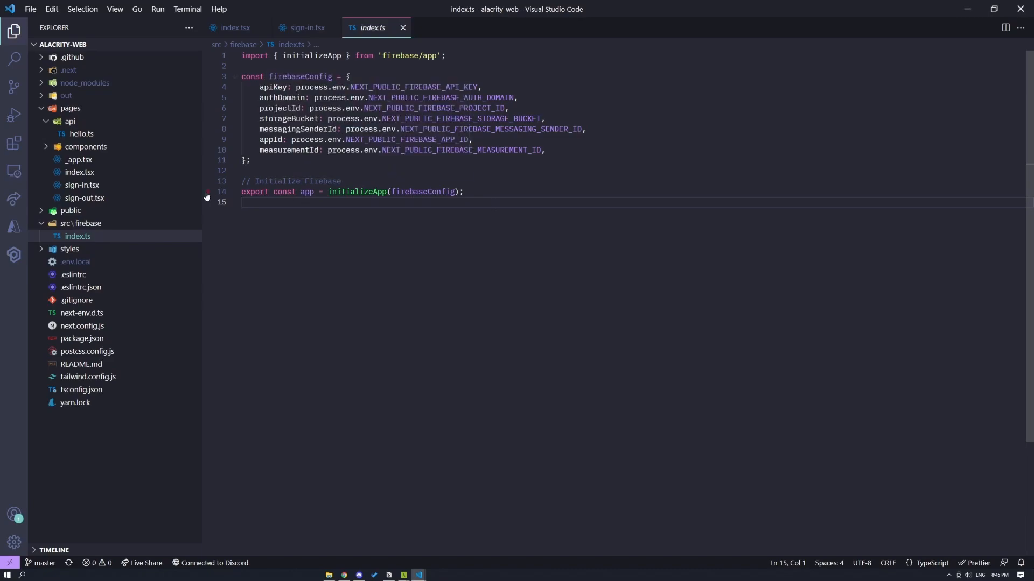
Open pages/index.tsx and then the sign-in.tsx page in the web app
left_click(234, 28)
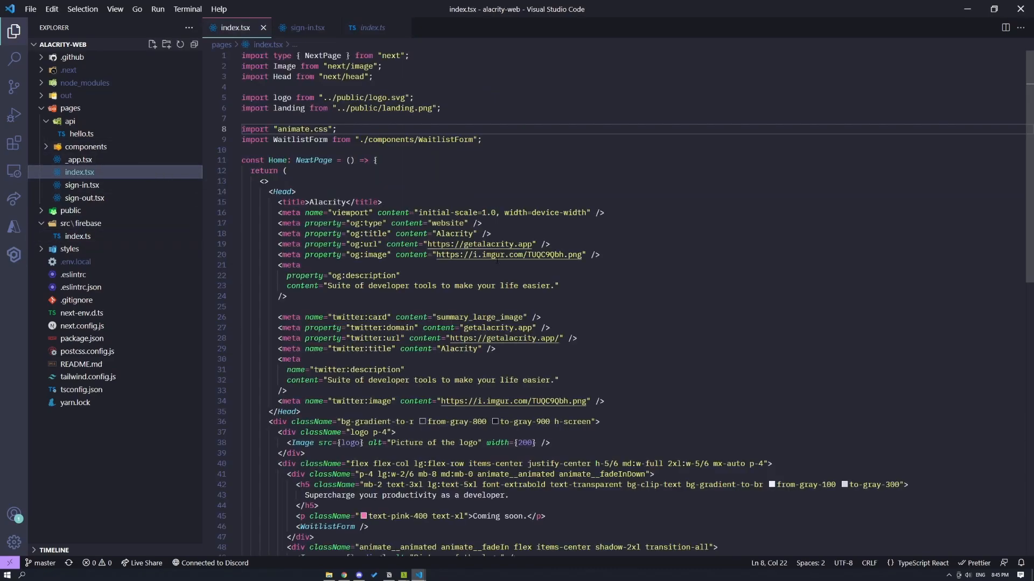
left_click(307, 28)
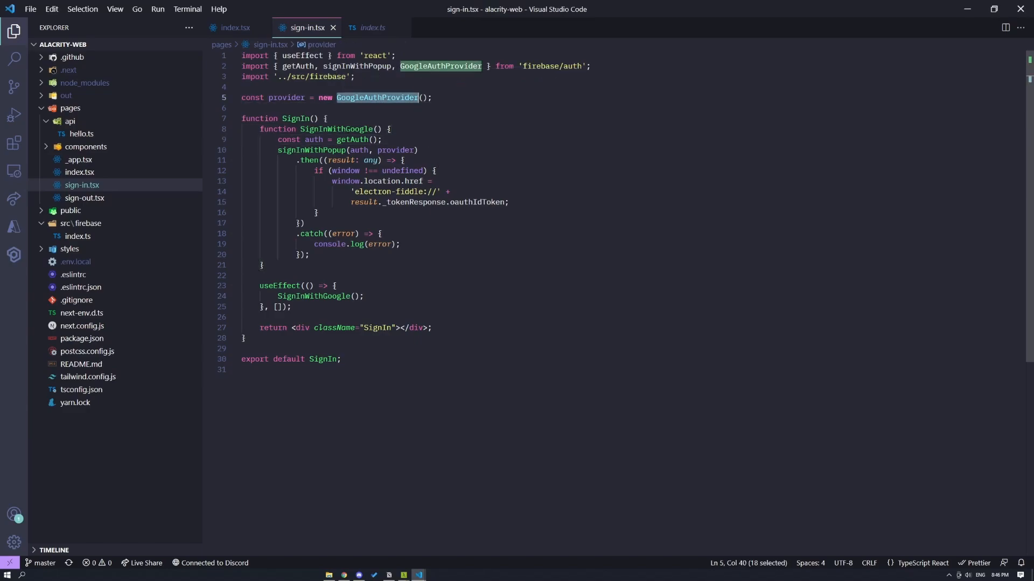
Inspect the signInWithPopup(auth, provider) call and the electron-fiddle redirect line
left_click(450, 192)
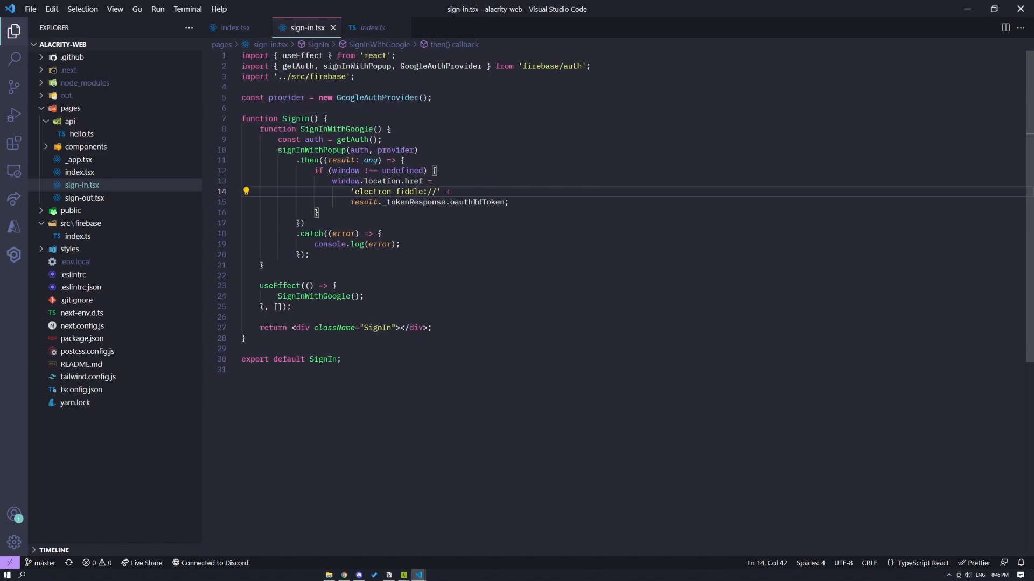
left_click(244, 338)
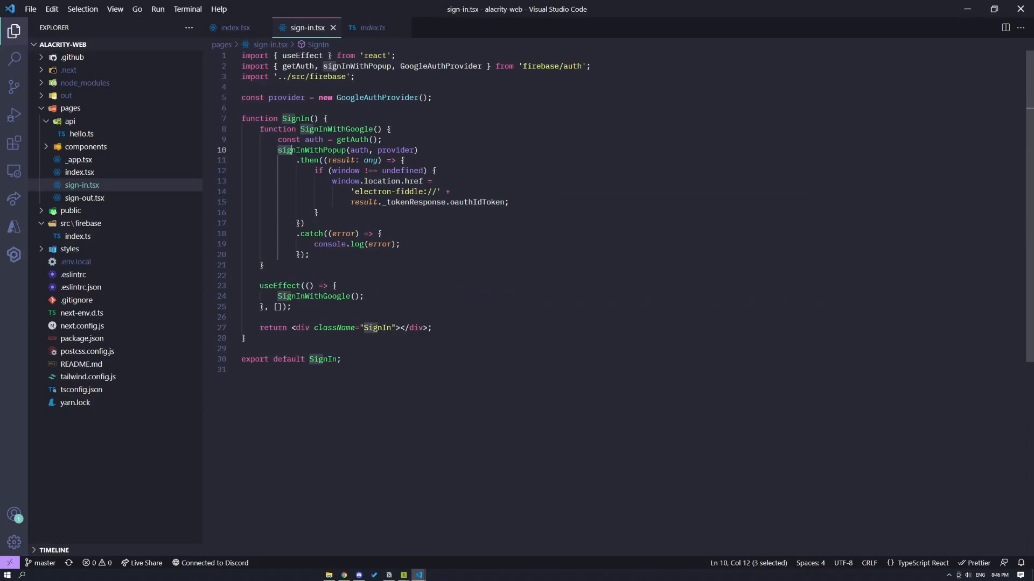
double_click(310, 149)
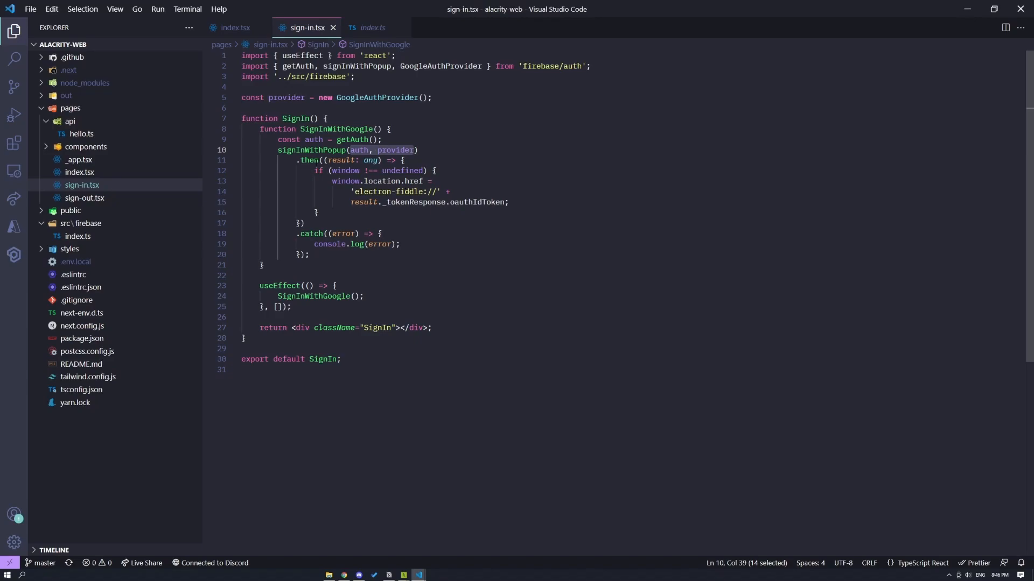
mouse_move(346, 181)
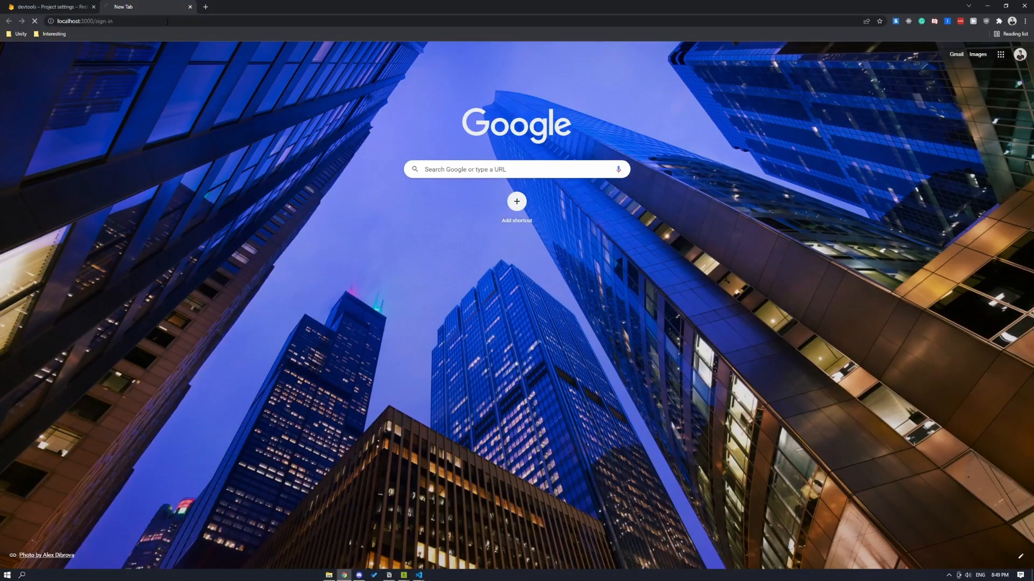
mouse_move(516, 224)
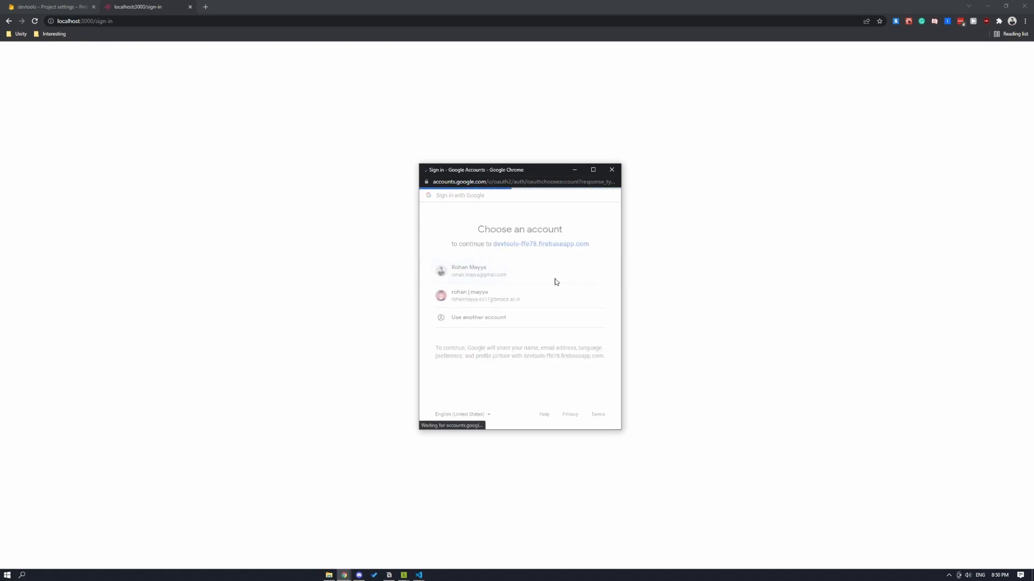
Pick a Google account in the popup on localhost:3000/sign-in
left_click(468, 271)
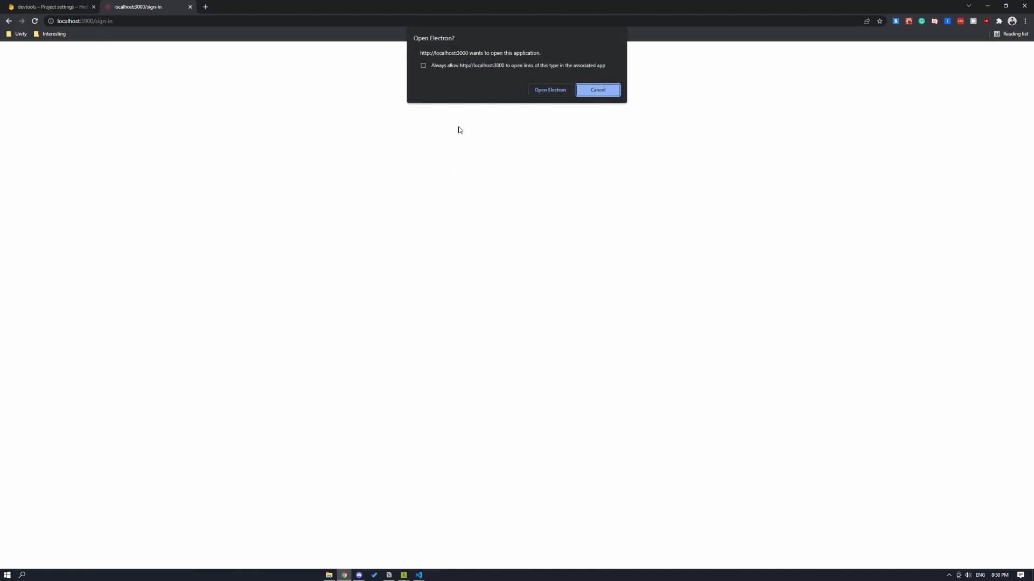
mouse_move(636, 70)
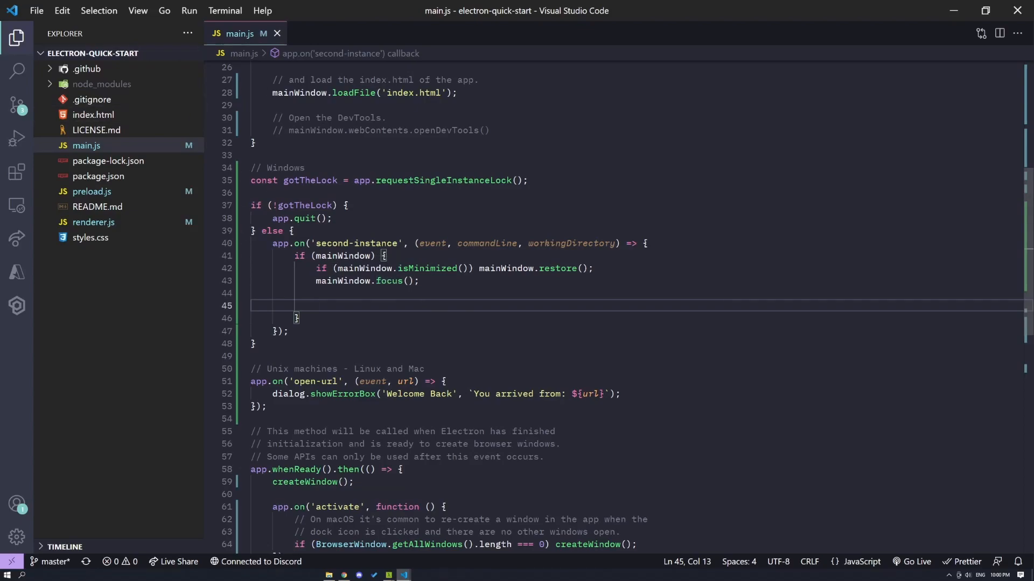
Add mainWindow.webContents.send('send-token', 'hello world') after focus() in main.js, then move to preload.js
type("mainWindow.webContents.send('send-token', 'hello world');")
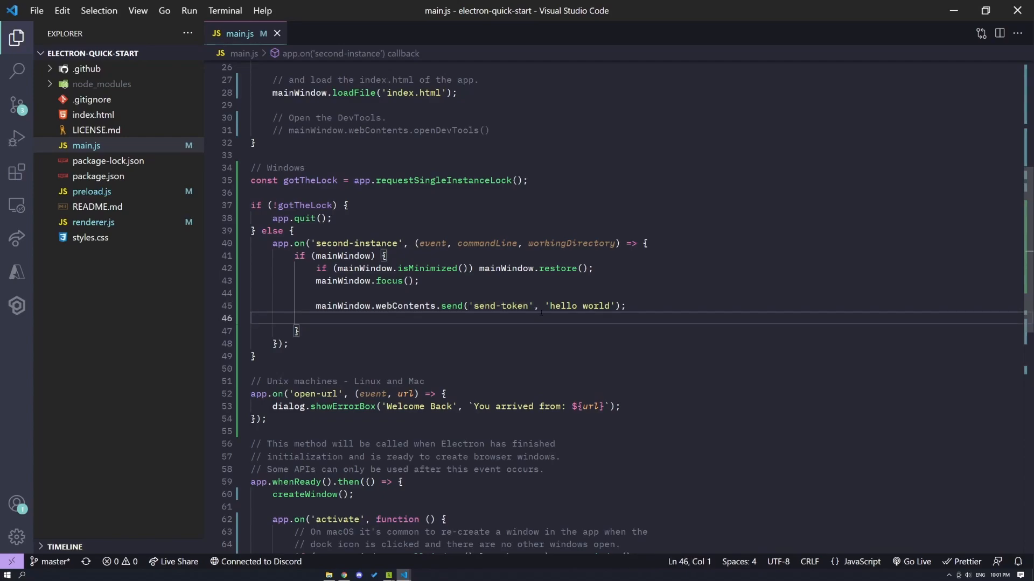
double_click(580, 305)
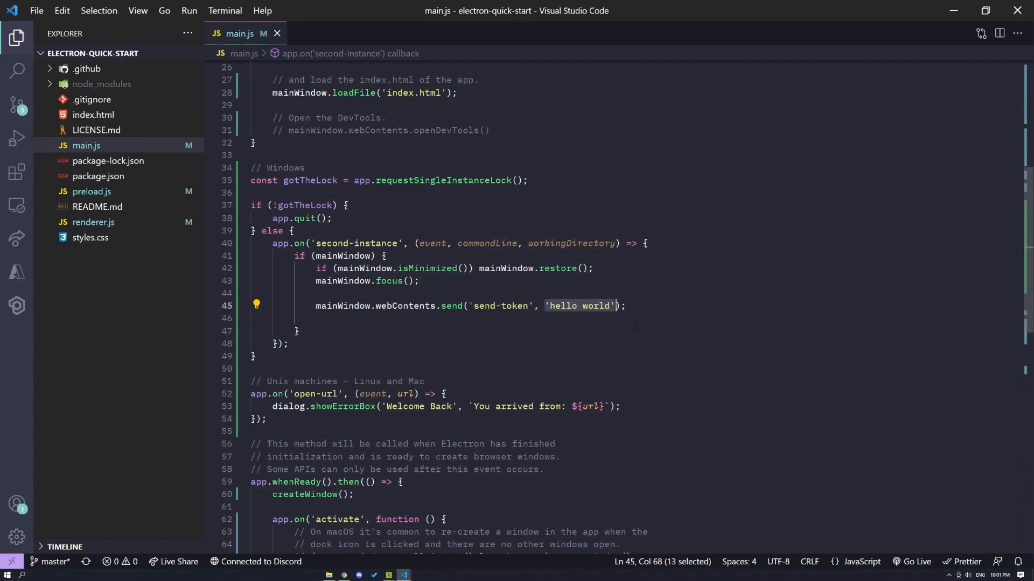
left_click(91, 192)
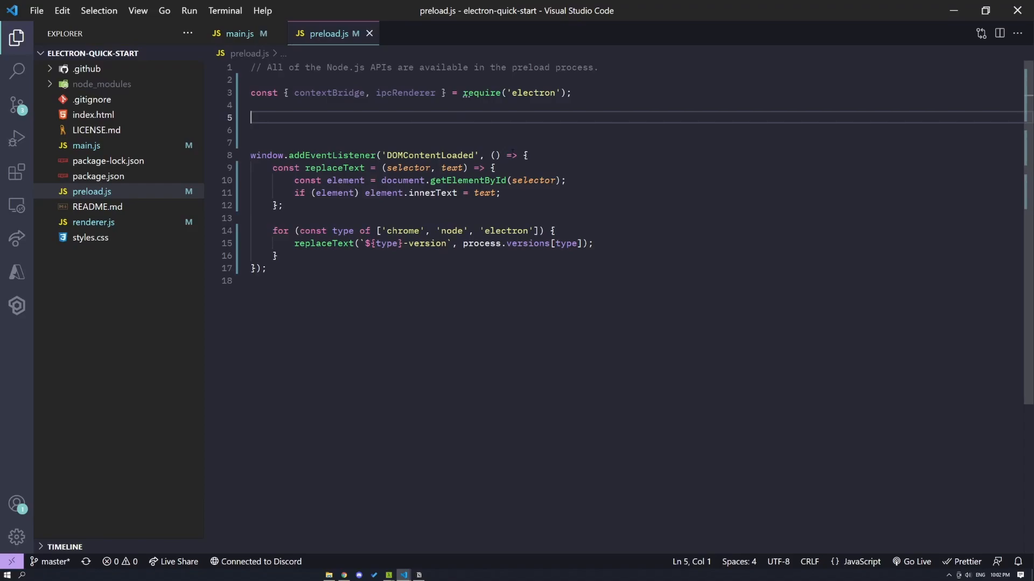
Expose ipcRenderer.on via contextBridge.exposeInMainWorld('electron', …) with validChannels ['send-token'] in preload.js
type("contextBridge.exposeInMainWorld('electron', {")
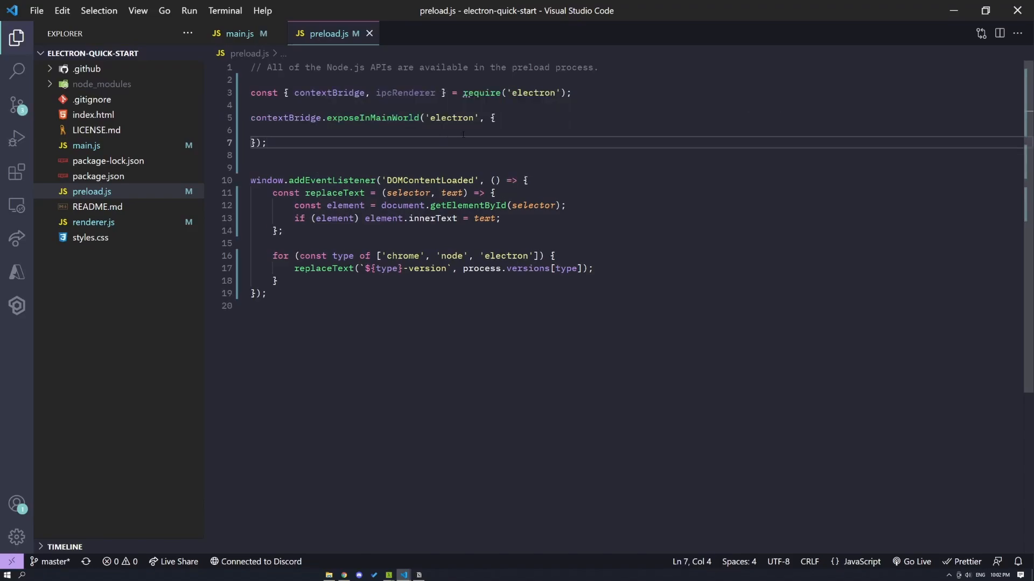
left_click(252, 131)
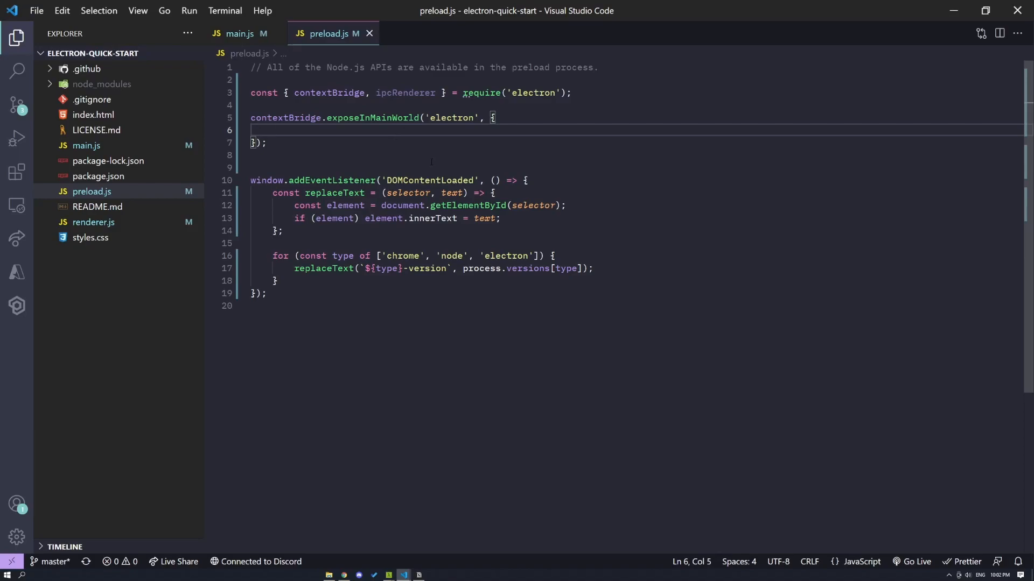
type("ipcRenderer: {")
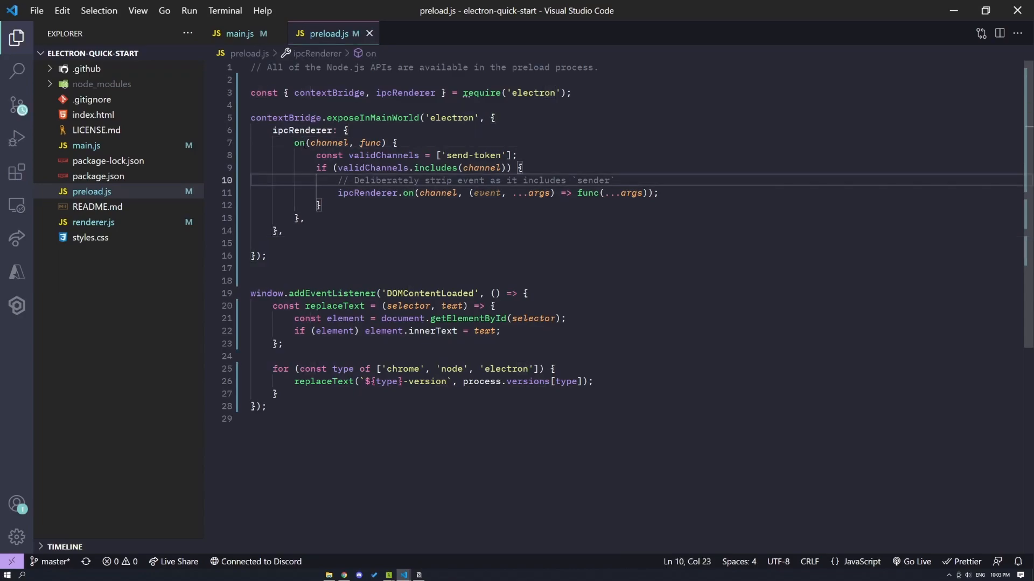
double_click(298, 142)
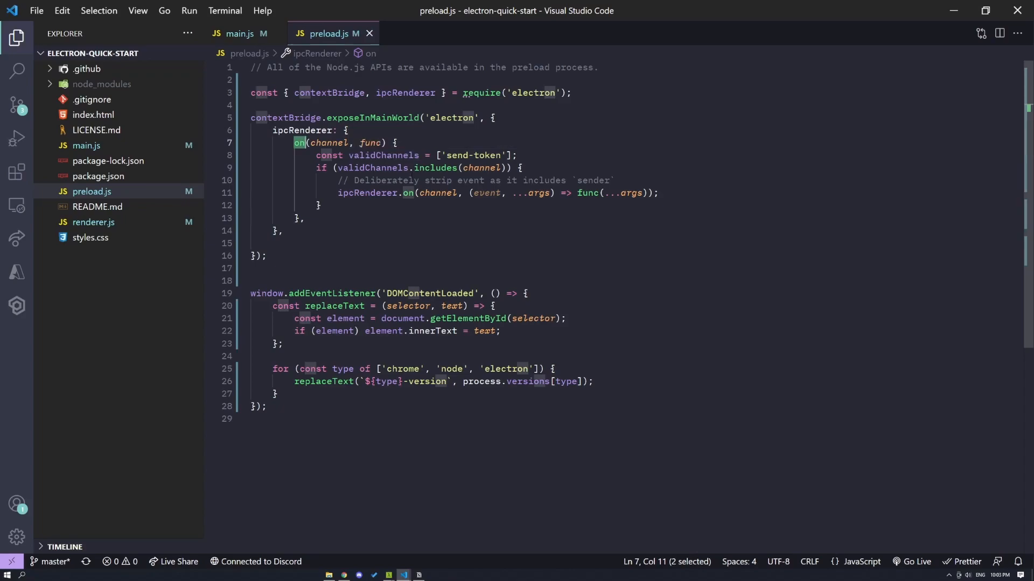
left_click(518, 155)
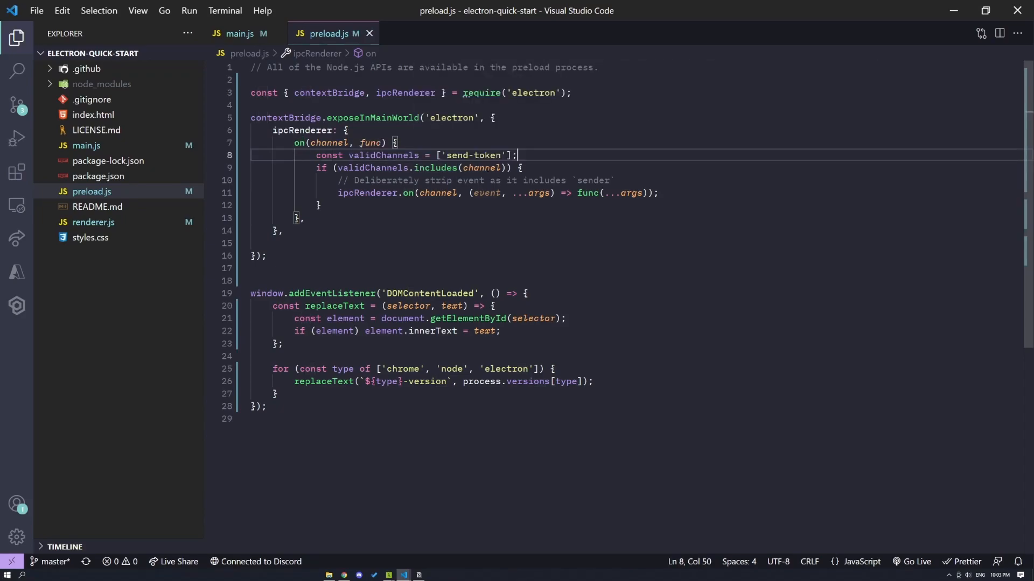
Cross-check the 'hello world' send in main.js against preload's argument forwarding, then move to renderer.js
left_click(239, 33)
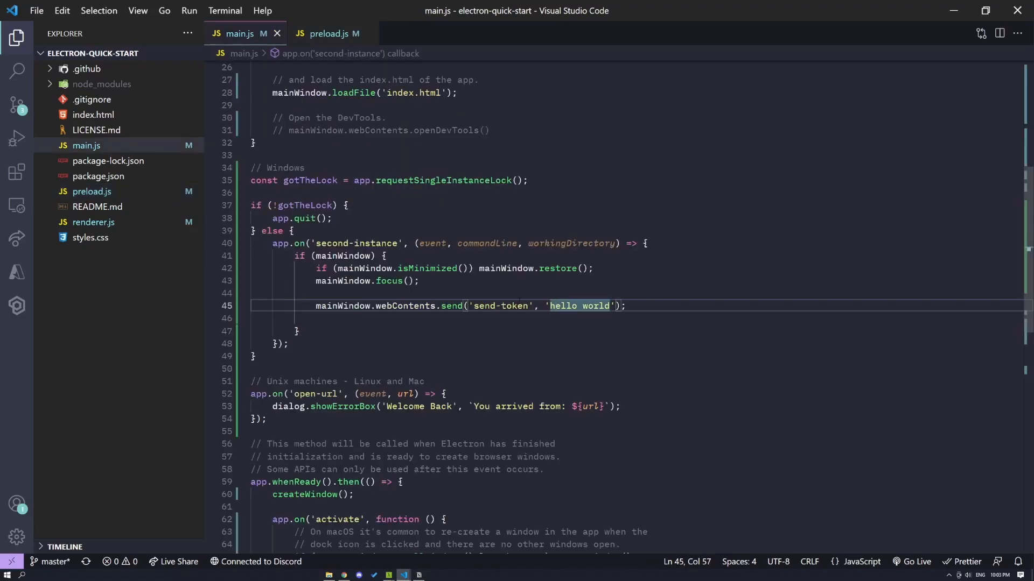
double_click(503, 304)
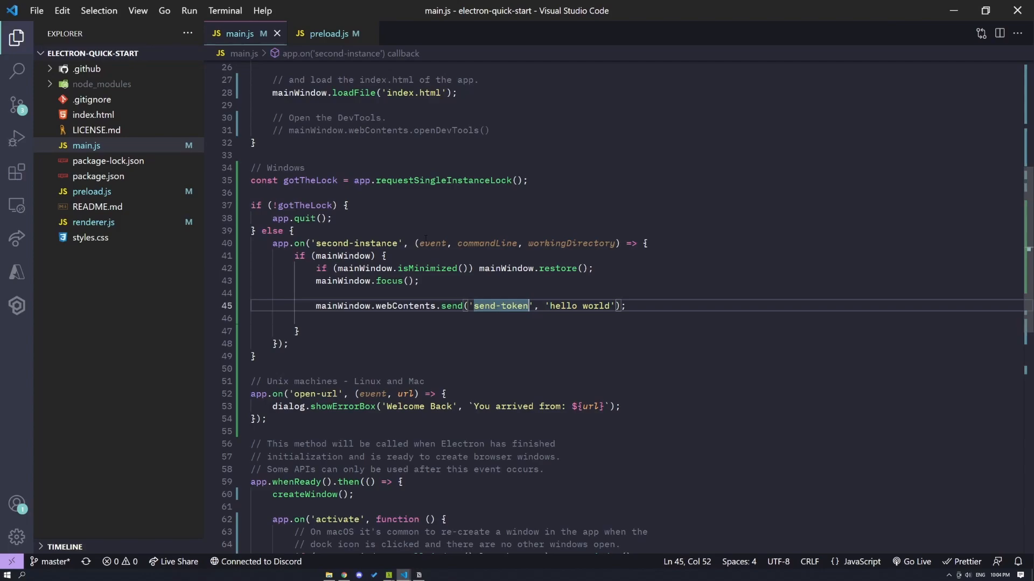
left_click(329, 33)
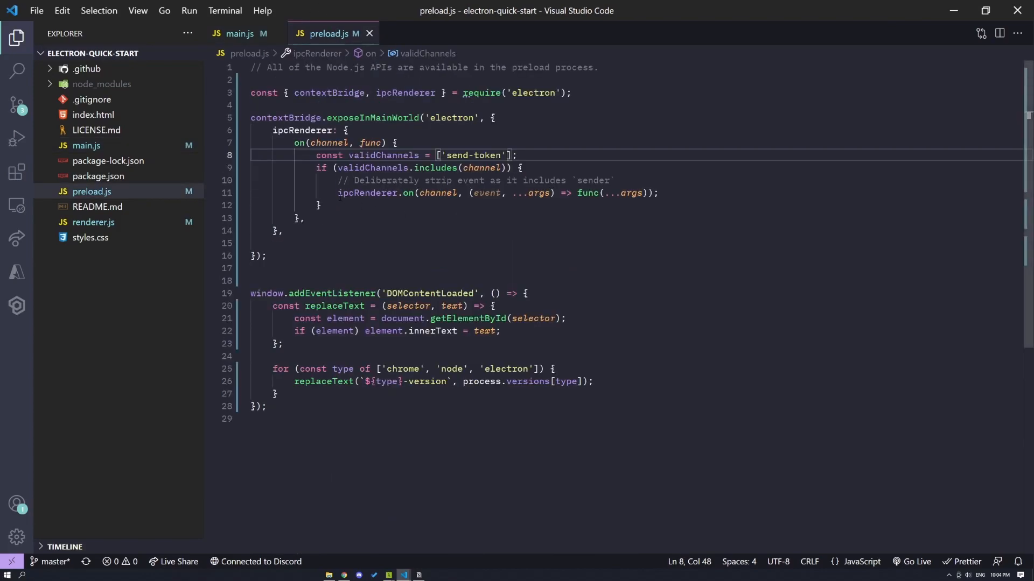
left_click(613, 192)
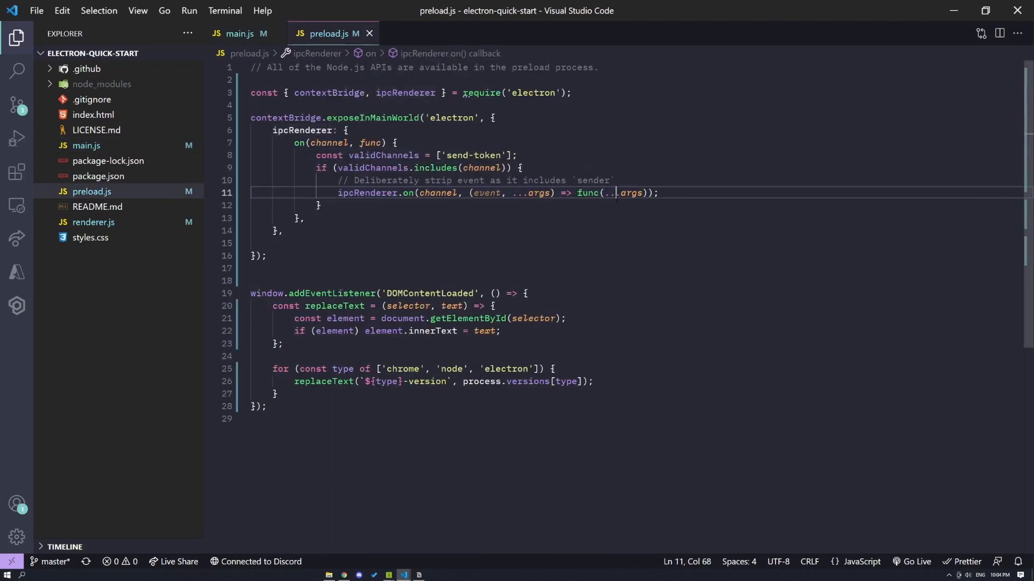
double_click(485, 193)
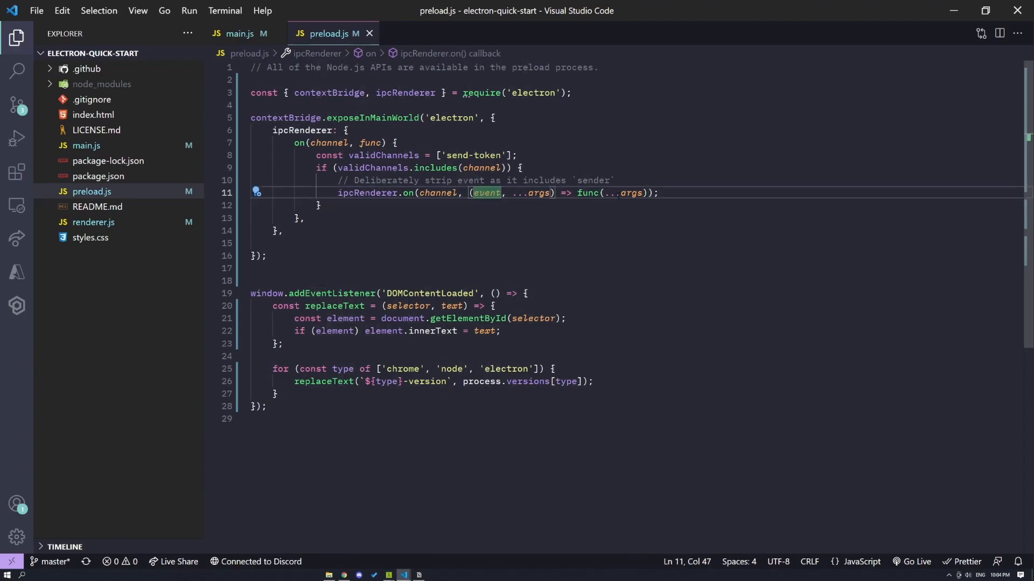
left_click(283, 219)
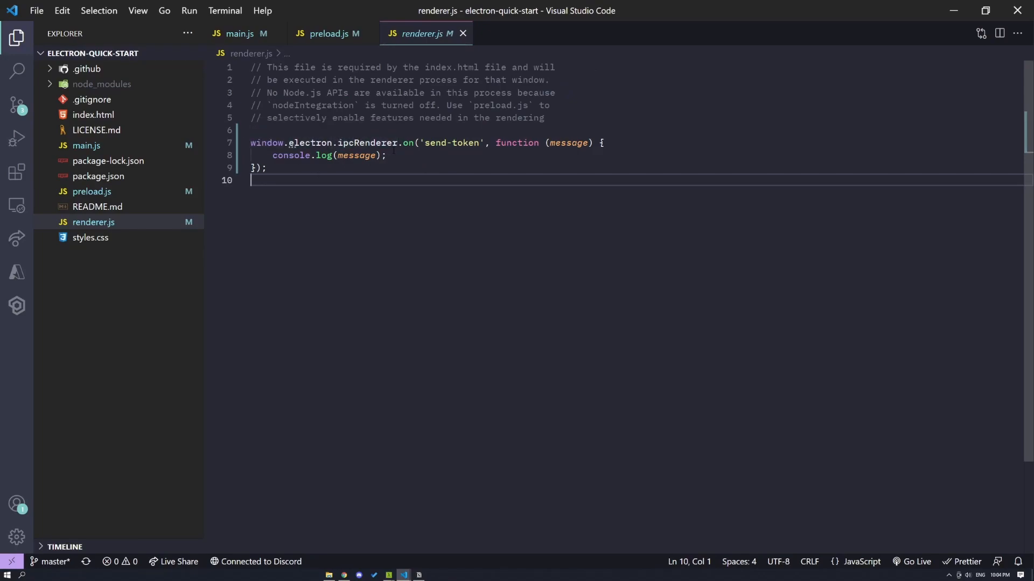
Review the window.electron.ipcRenderer.on('send-token') listener logging the message, then go to the browser
double_click(434, 143)
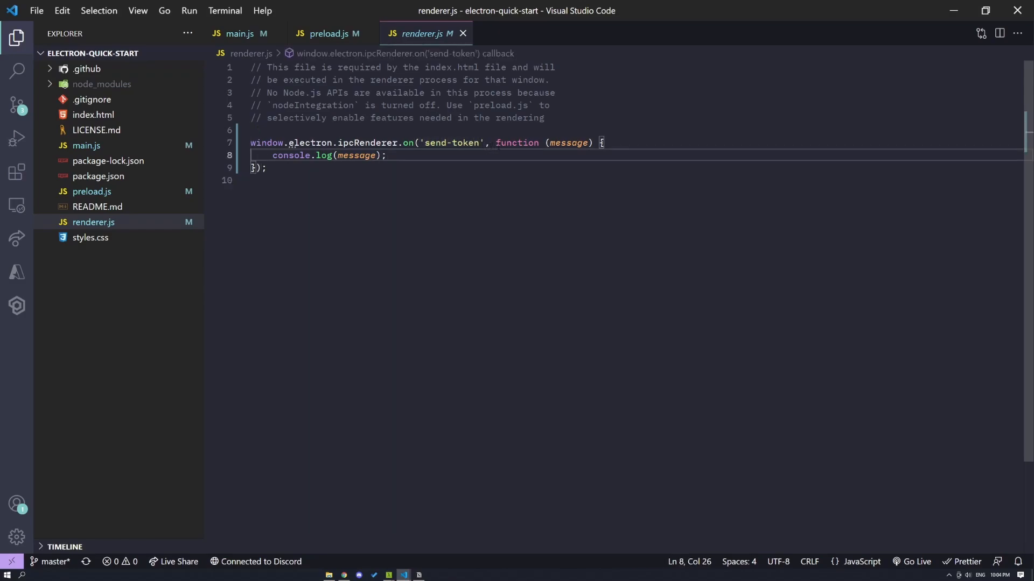
left_click(266, 168)
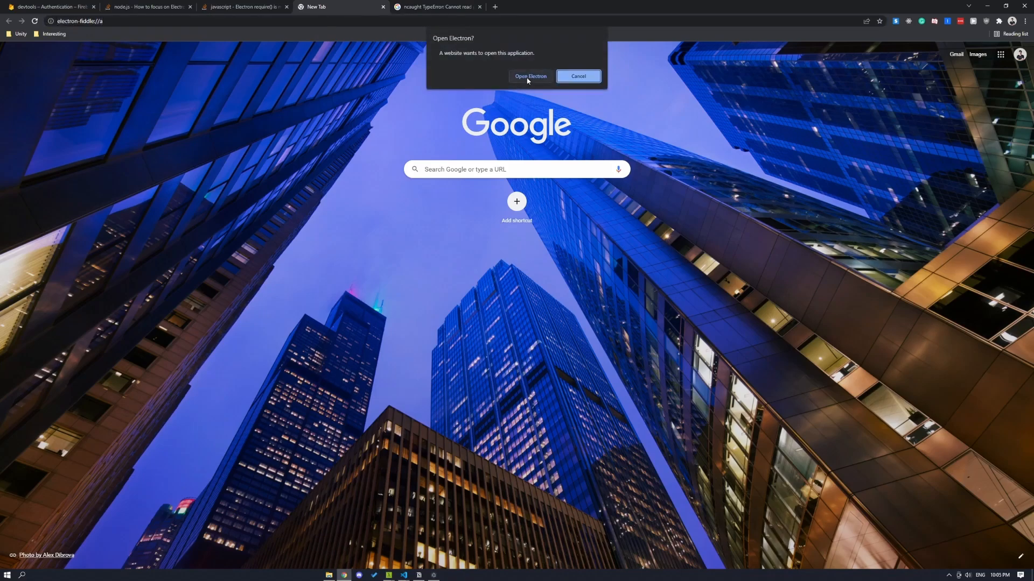
Confirm Open Electron so the app logs 'hello world', then return to renderer.js
left_click(530, 76)
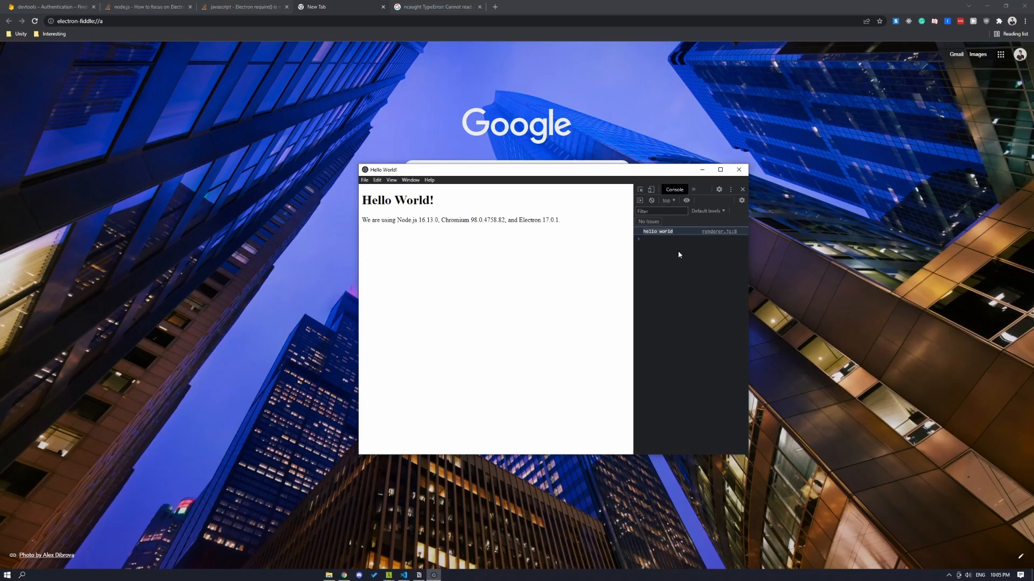
left_click(402, 575)
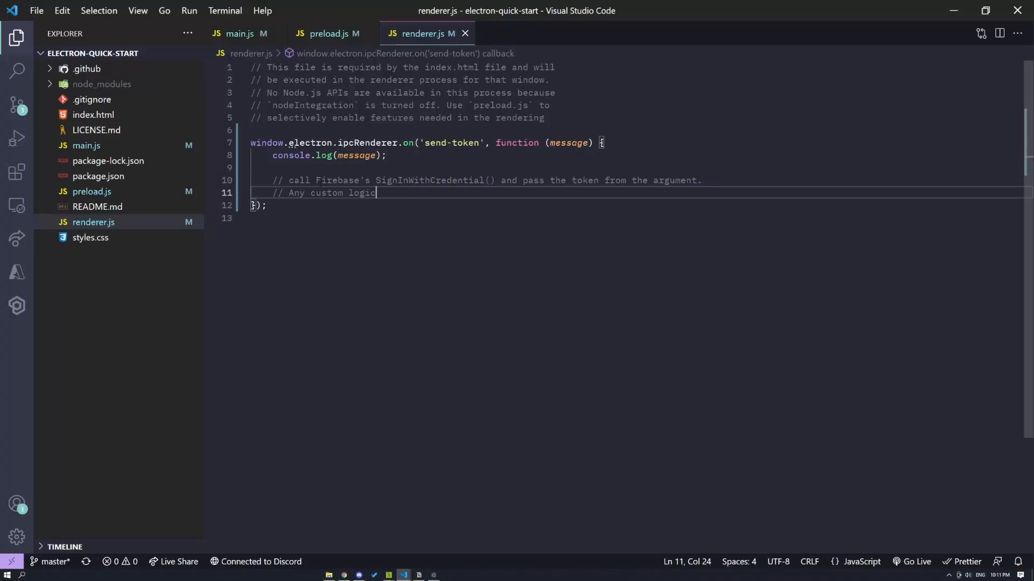
Review the SignInWithCredential comment and message parameter, then switch to the devtools-erb main.ts
double_click(429, 180)
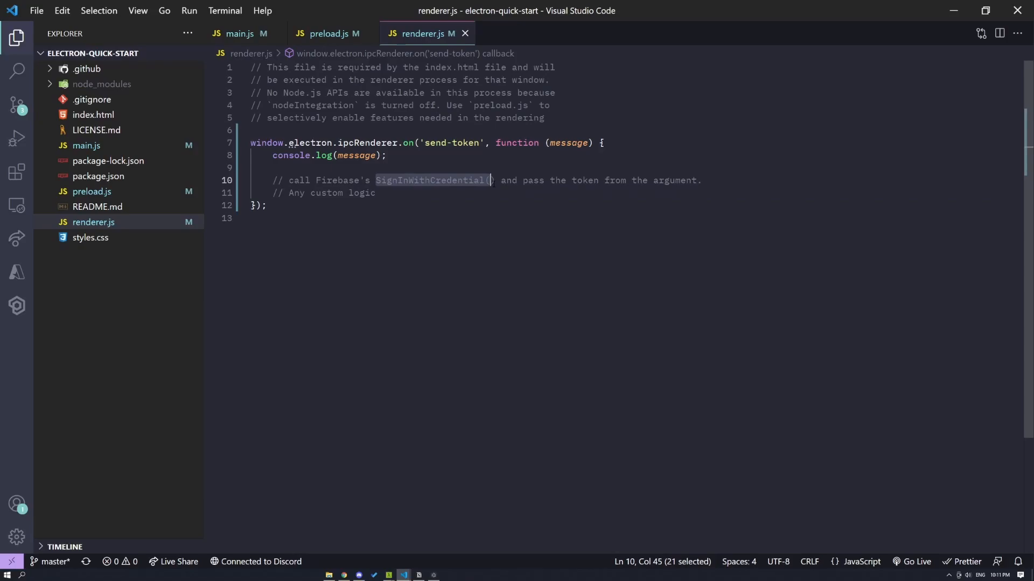
left_click(484, 179)
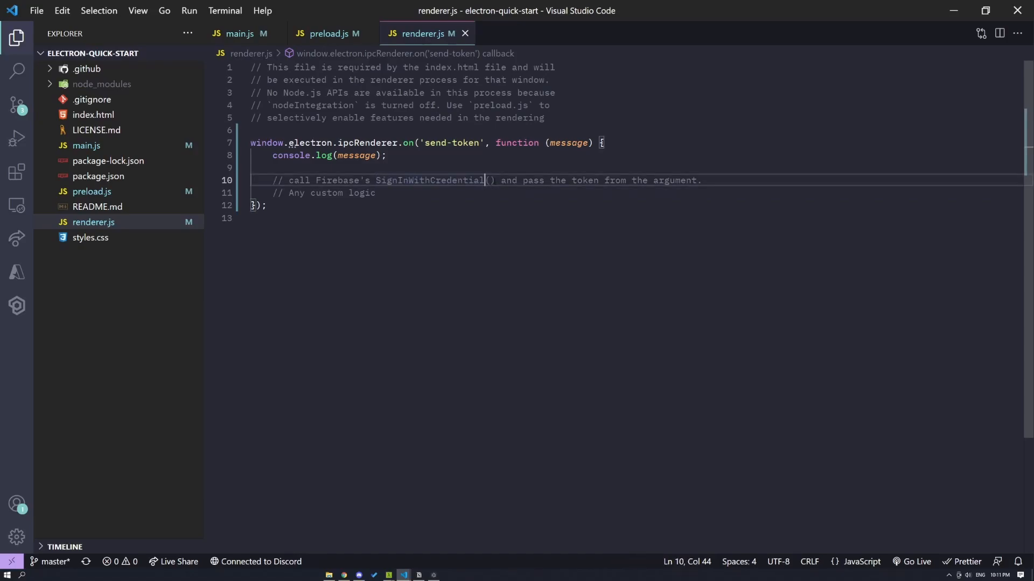
double_click(568, 143)
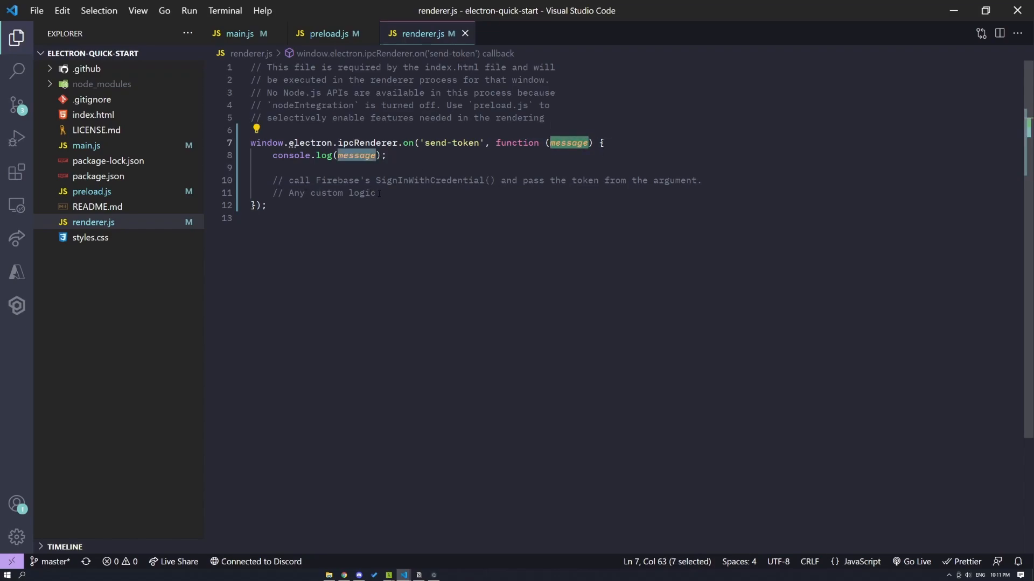
left_click(377, 193)
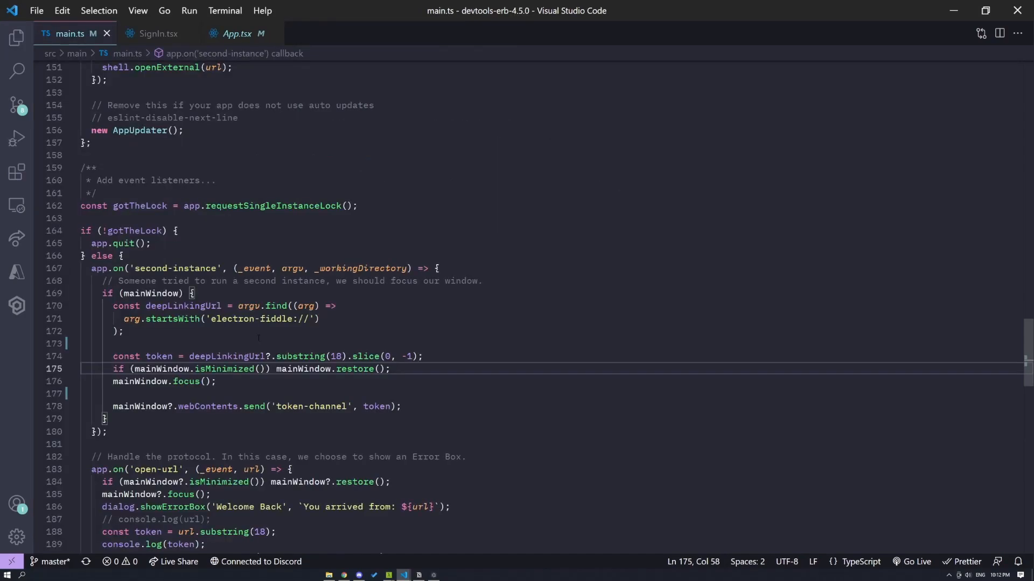
Review deepLinkingUrl extraction via substring(18).slice(0, -1) and the 'token-channel' send, then open SignIn.tsx
scroll("down", 3)
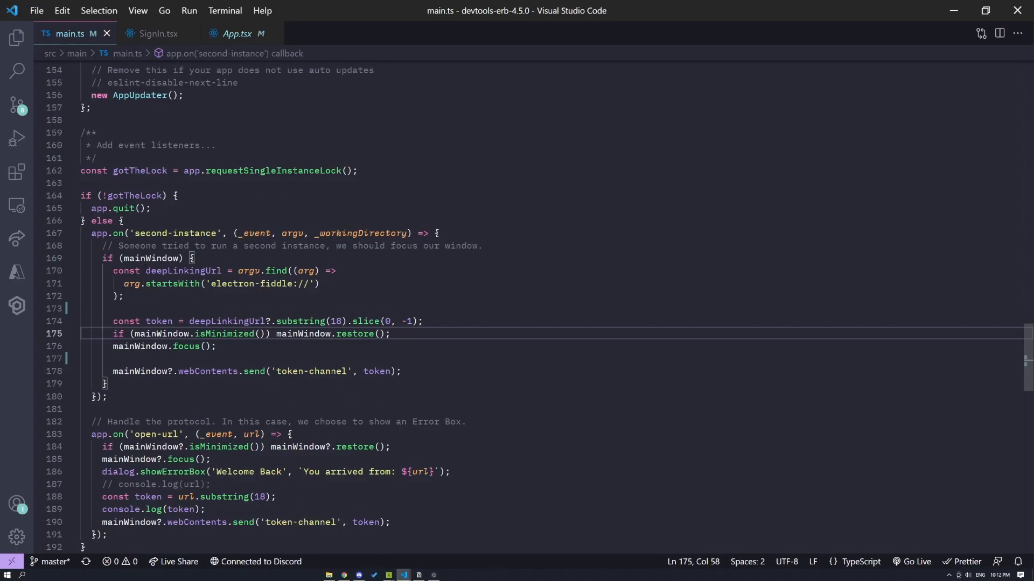
double_click(183, 271)
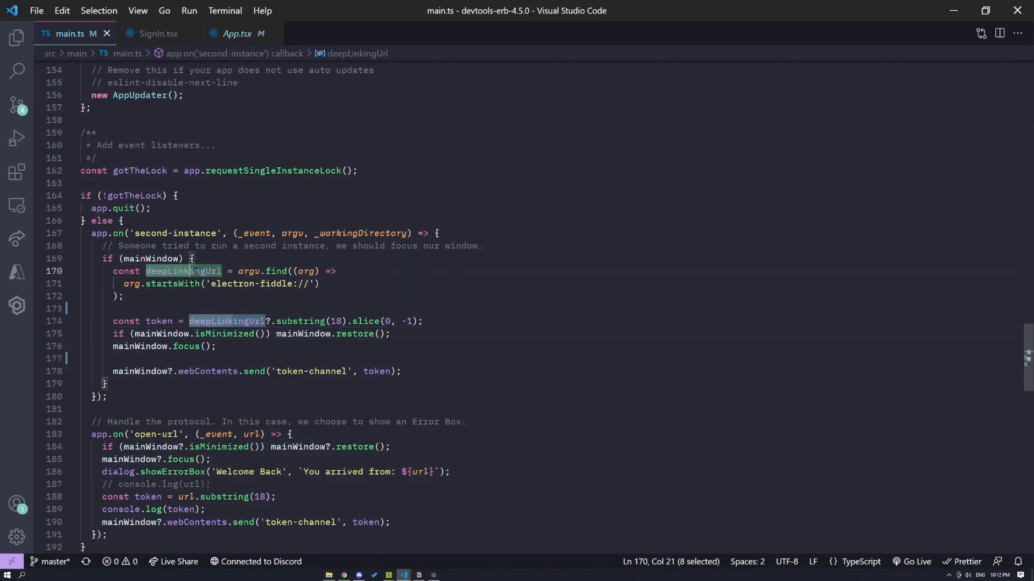
left_click(205, 283)
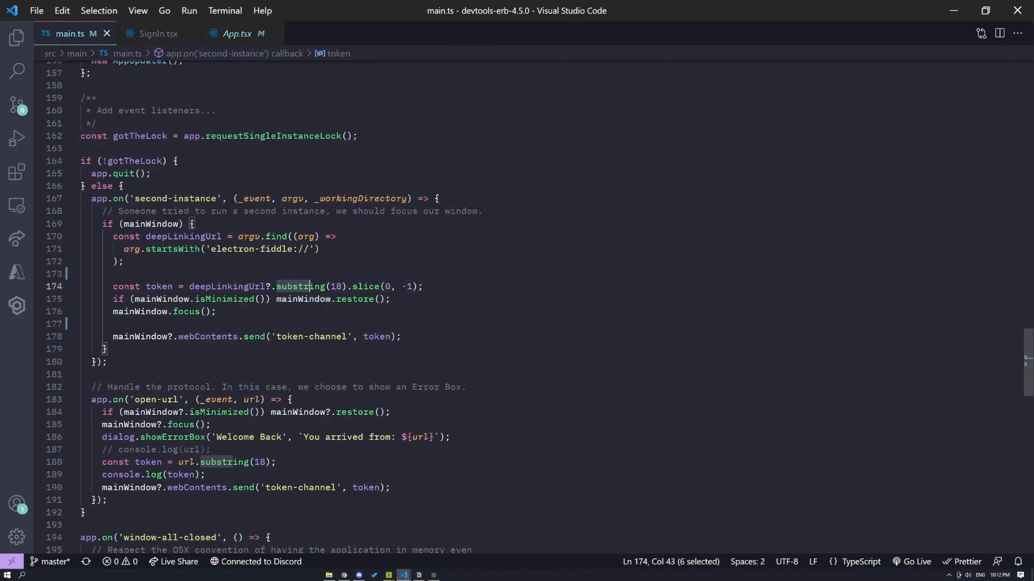
left_click(422, 287)
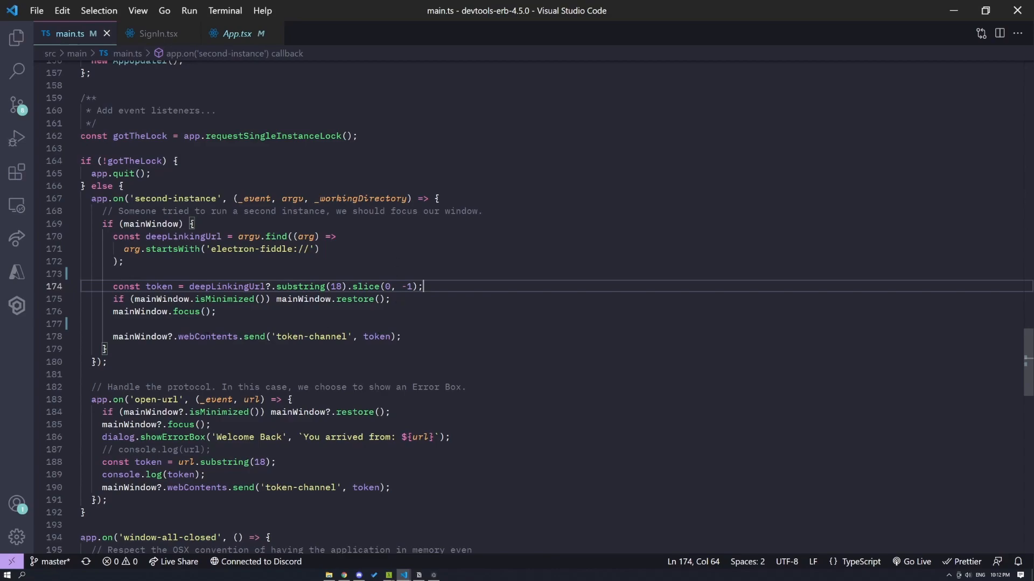
left_click(157, 34)
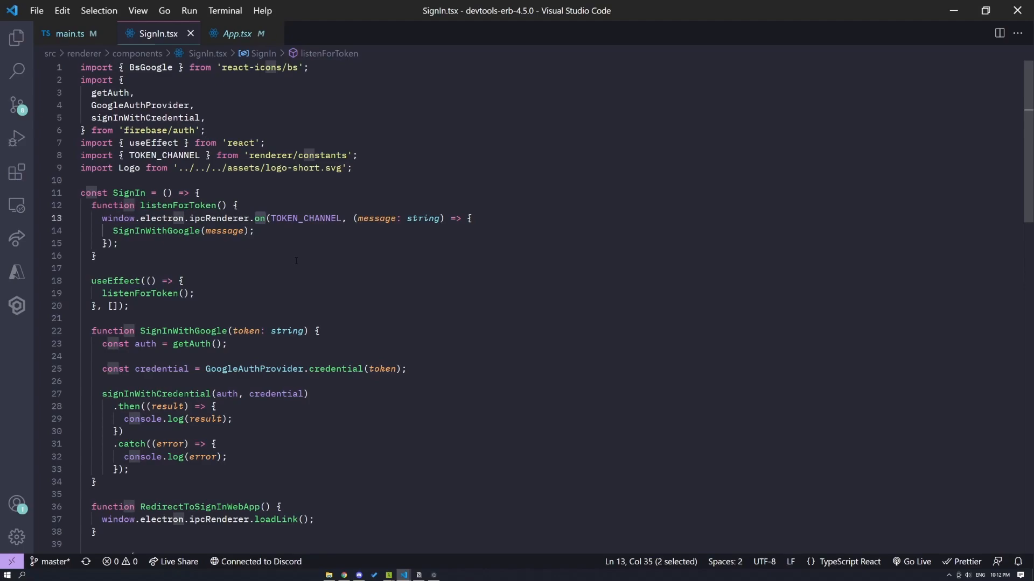
Review listenForToken calling SignInWithGoogle with the message, then open App.tsx
left_click(254, 230)
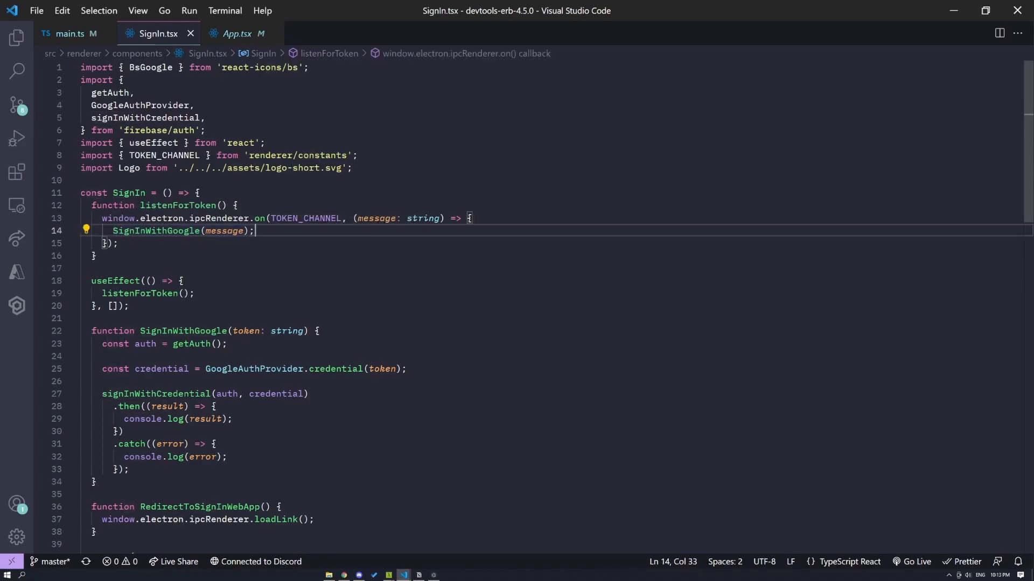
scroll("down", 3)
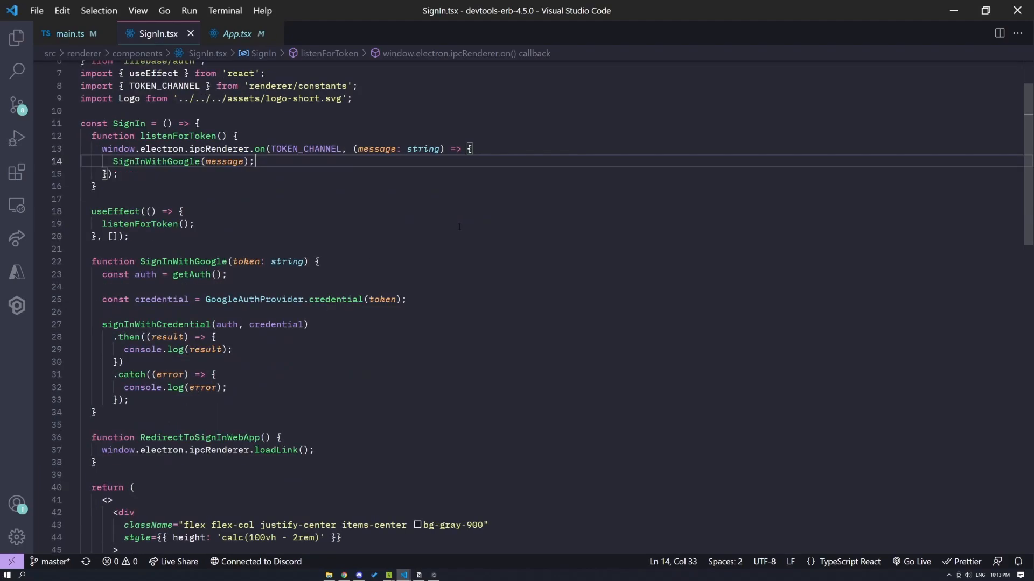
mouse_move(156, 324)
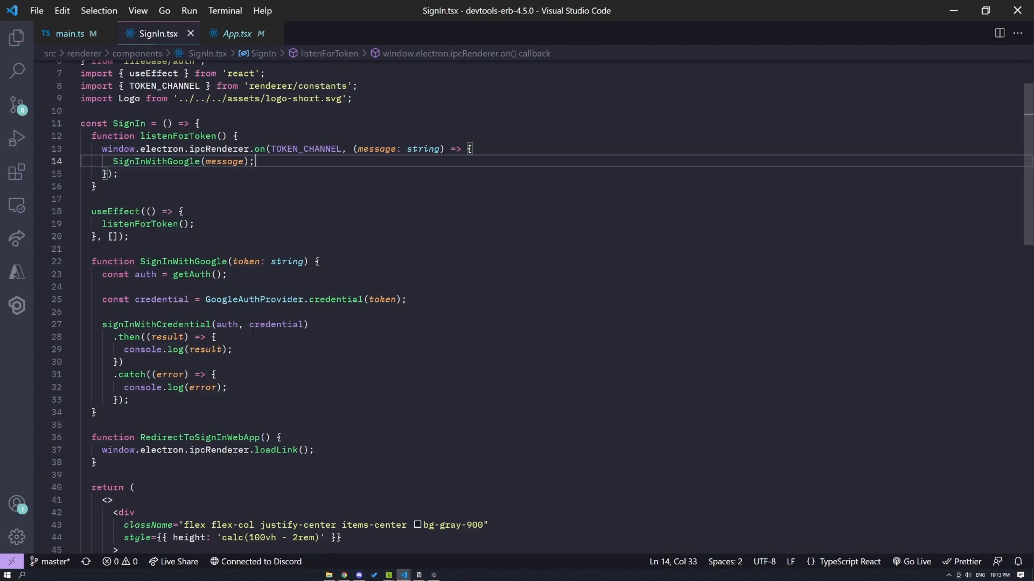
left_click(235, 33)
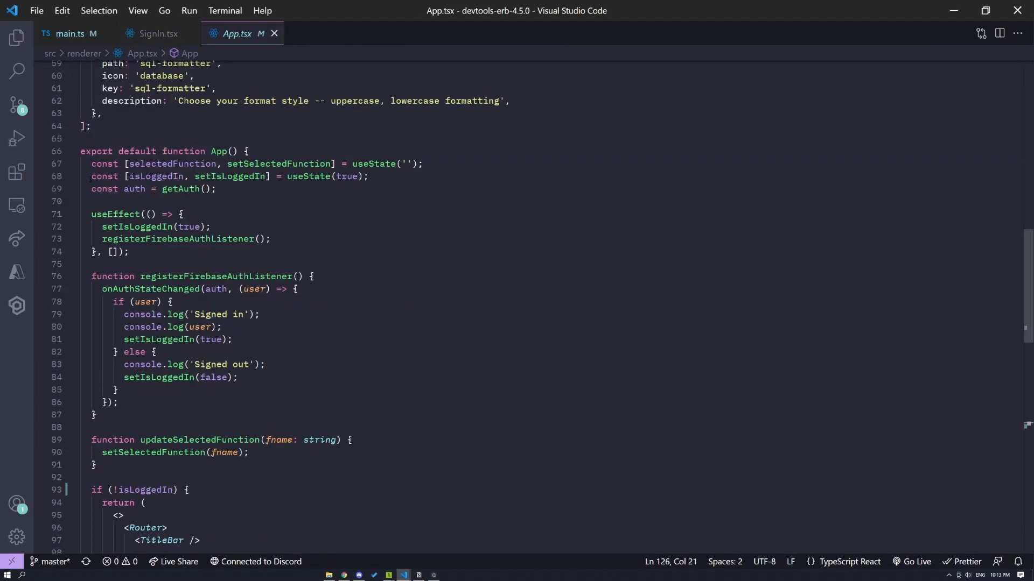
Review registerFirebaseAuthListener in App.tsx: isLoggedIn state, onAuthStateChanged and setIsLoggedIn(true)
left_click(217, 189)
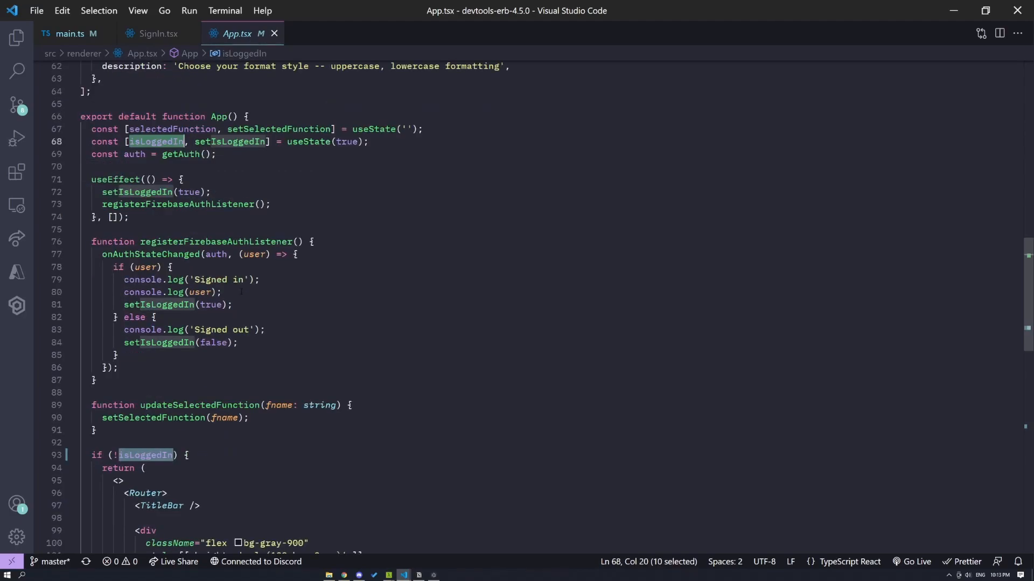
left_click(222, 292)
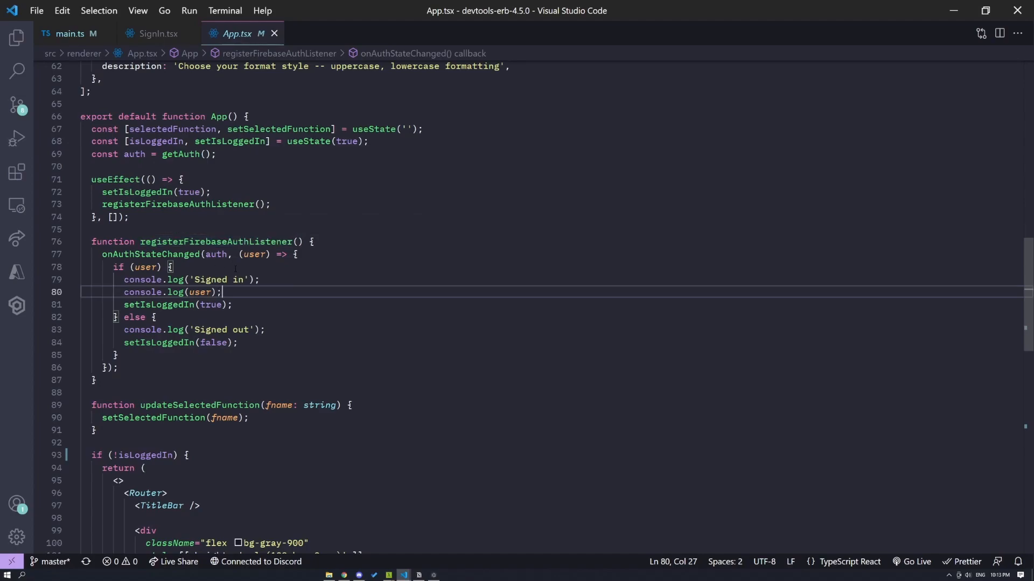
double_click(153, 254)
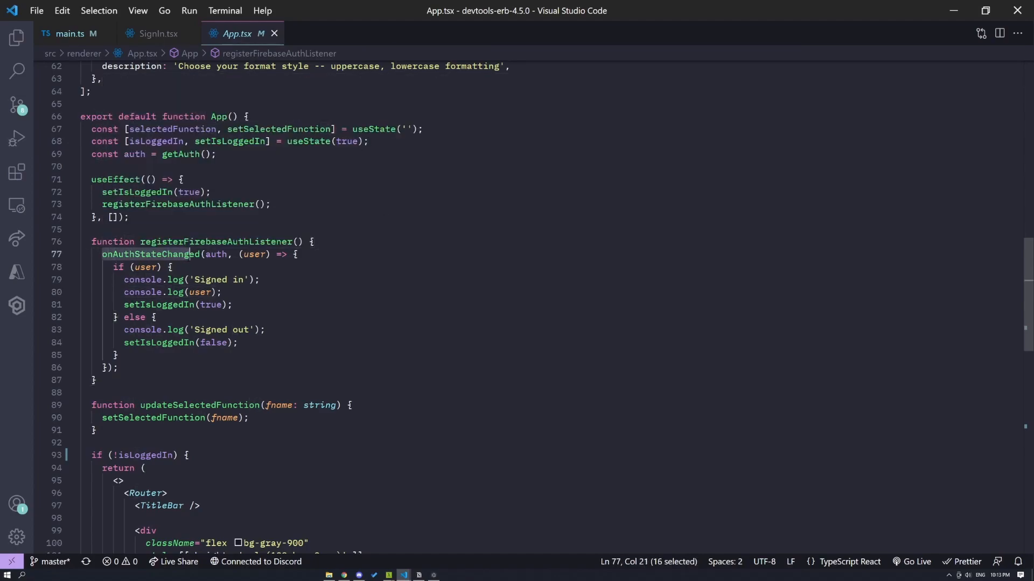
left_click(124, 305)
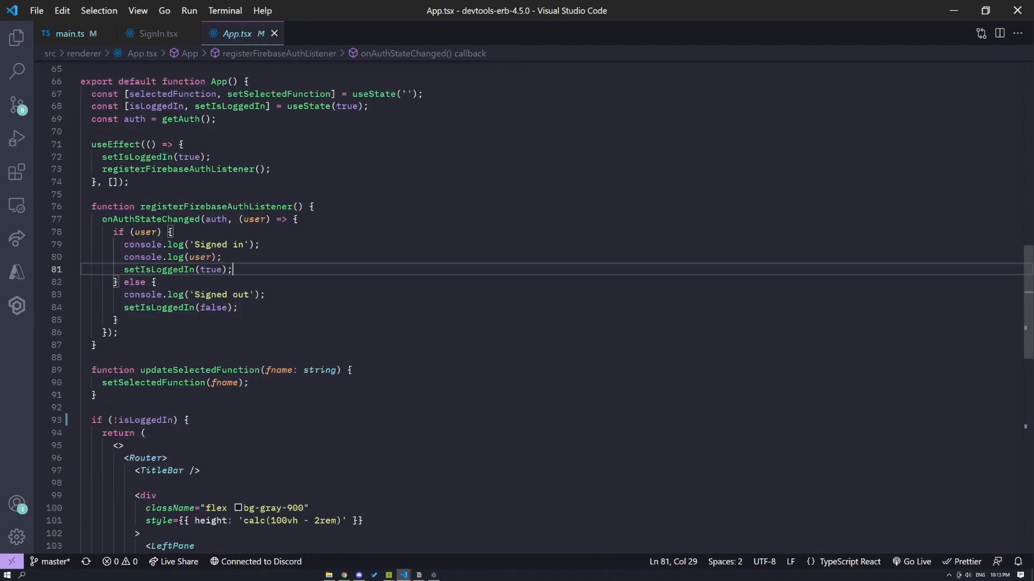
double_click(151, 219)
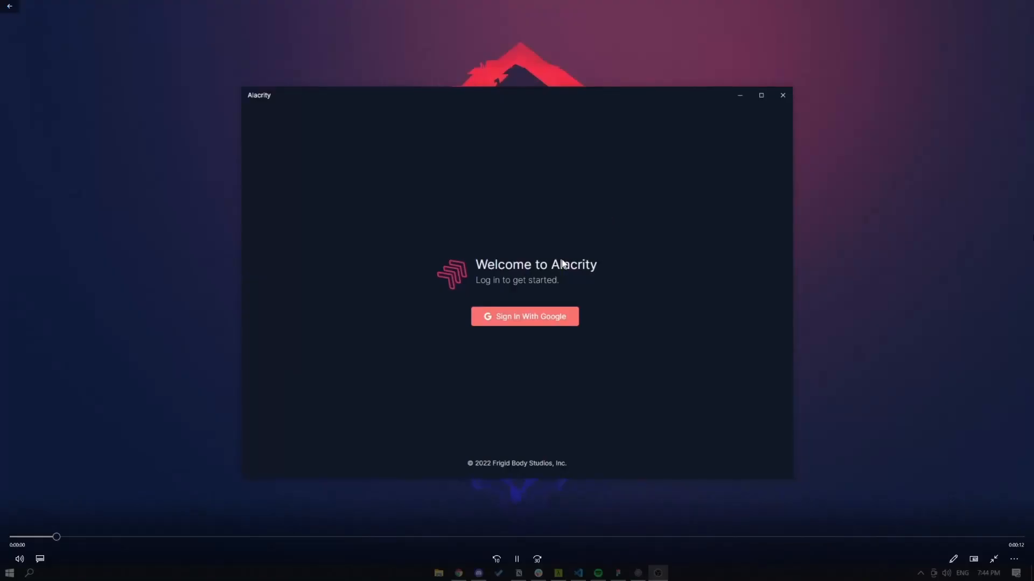
Sign in with Google and accept Chrome's Open ElectronReact prompt to reach the signed-in tool list
left_click(524, 317)
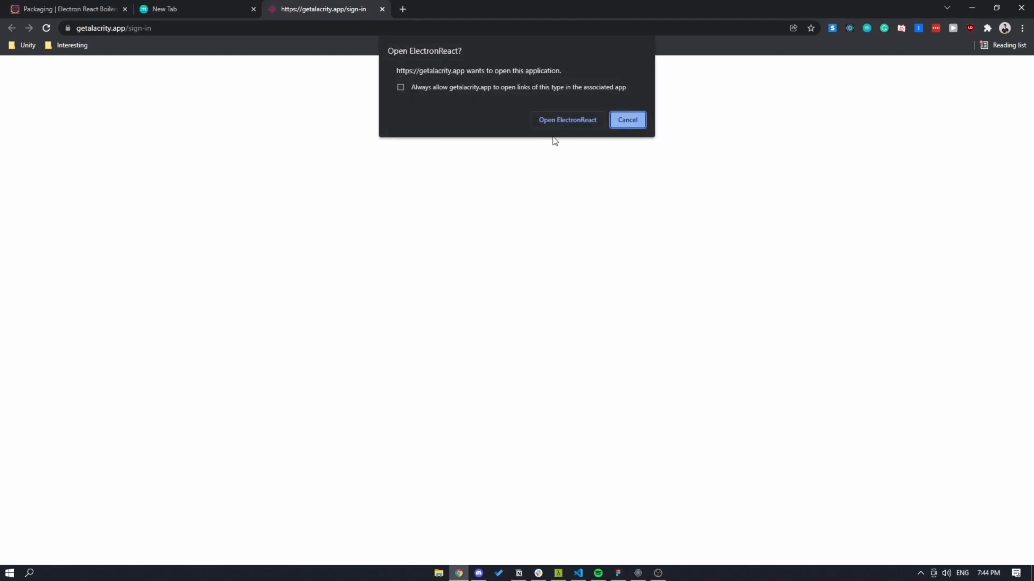
left_click(567, 120)
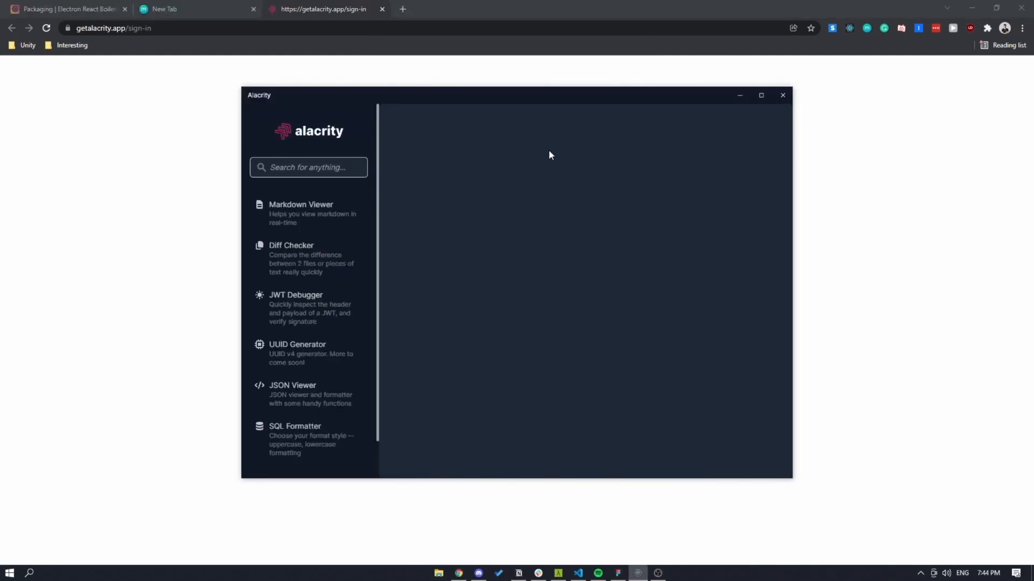